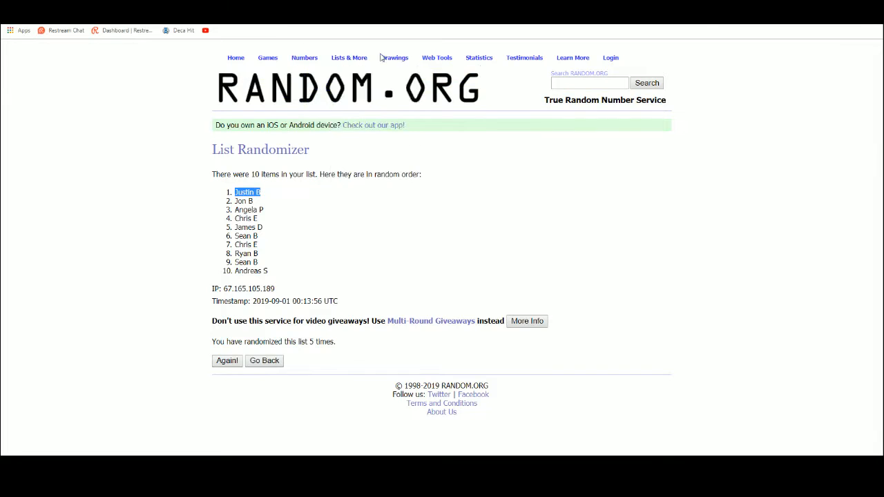
# Select the ten customer names in A1:A10 for copying to RANDOM.ORG's list randomizer
pyautogui.click(263, 360)
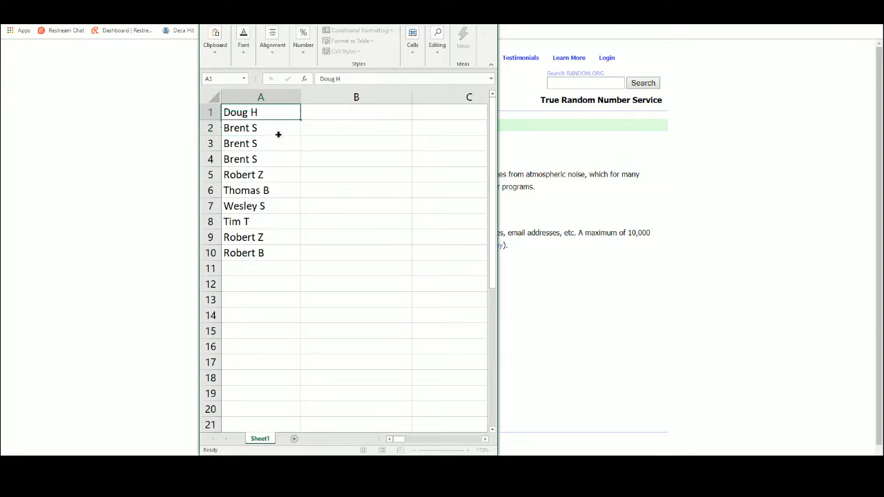
pyautogui.moveTo(260, 112); pyautogui.dragTo(260, 251)
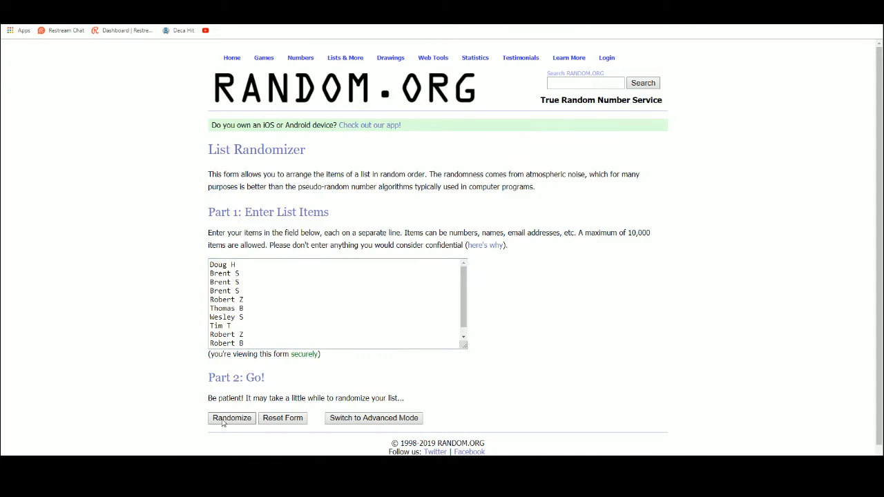
pyautogui.click(232, 417)
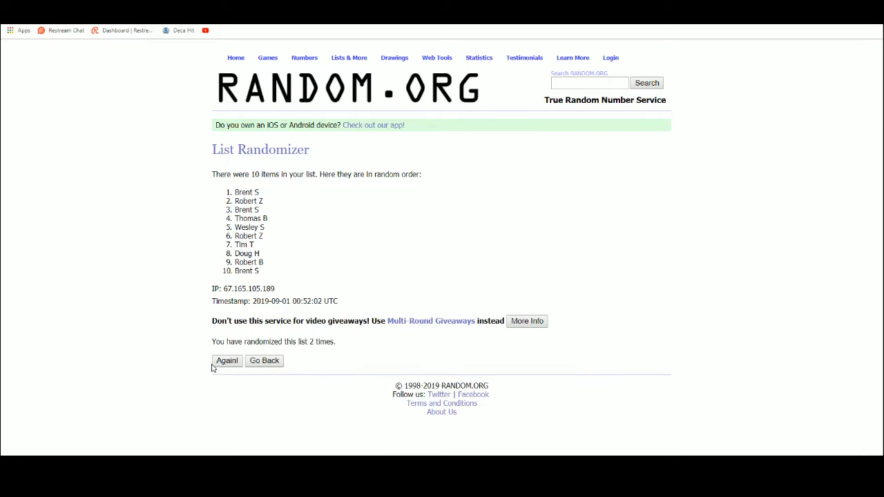
pyautogui.click(227, 361)
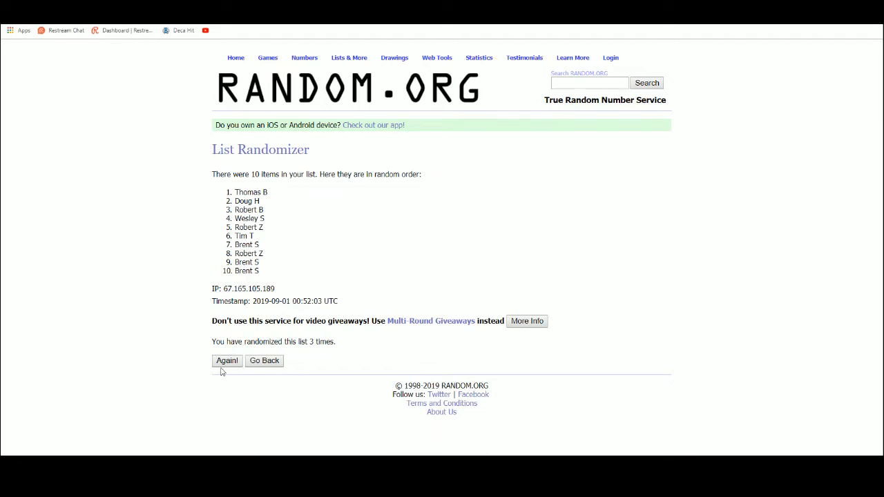
pyautogui.click(227, 360)
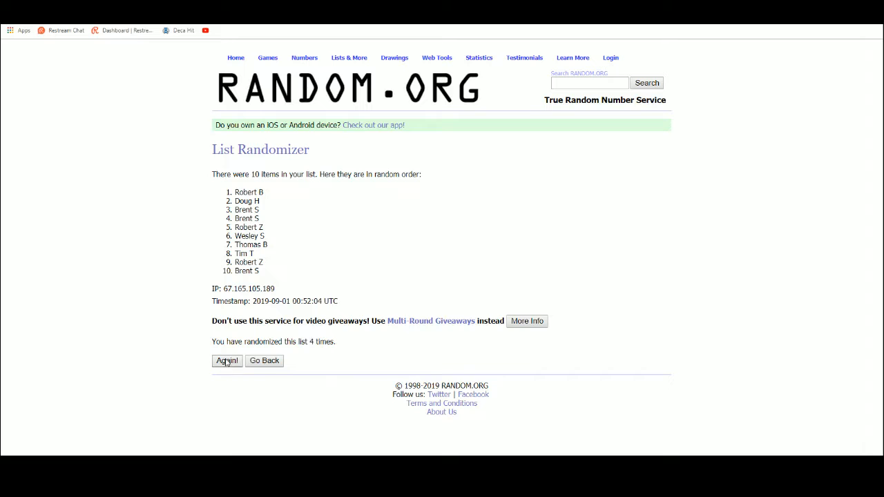
pyautogui.click(227, 360)
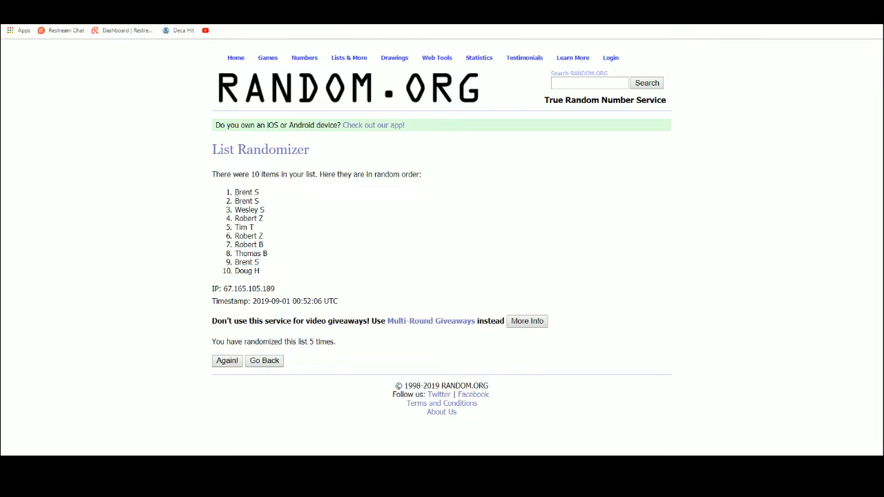
pyautogui.moveTo(237, 192); pyautogui.dragTo(260, 271)
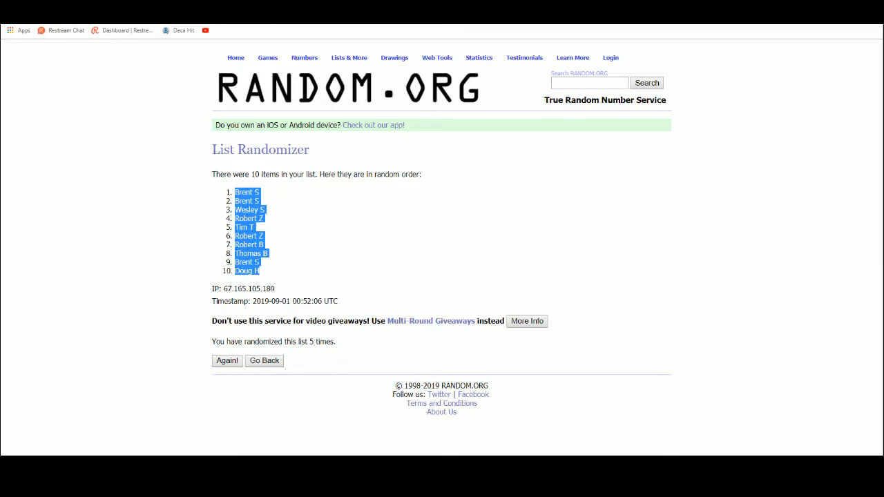
# Paste the shuffled customer names into A1 as plain text via Paste Special
pyautogui.rightClick(260, 112)
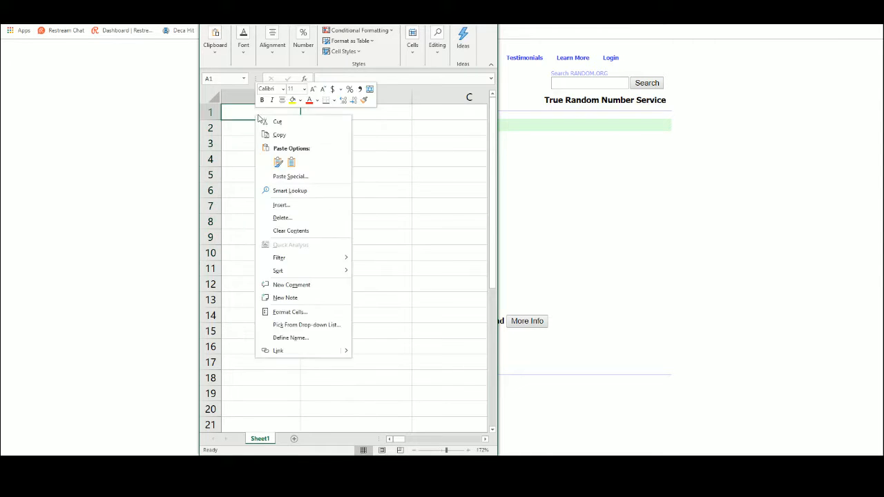
pyautogui.click(290, 177)
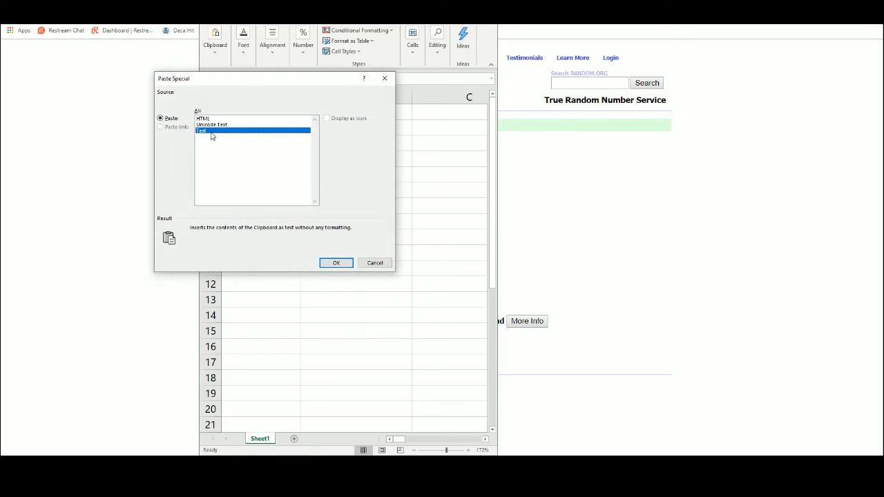
pyautogui.click(336, 262)
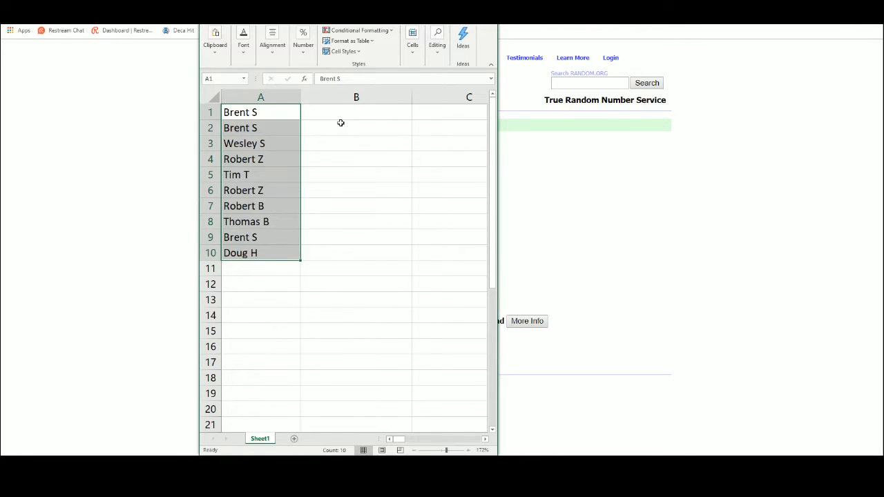
pyautogui.click(357, 112)
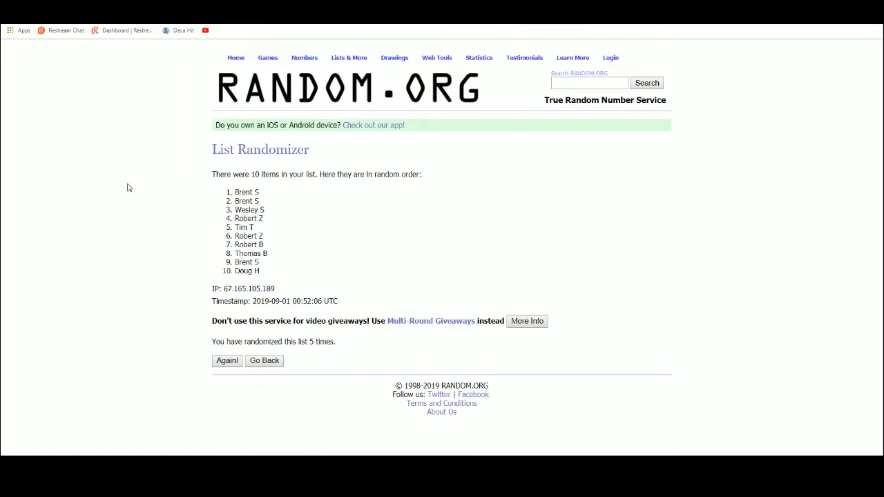
# Enter the ten player card hits and randomize their order several times
pyautogui.click(263, 360)
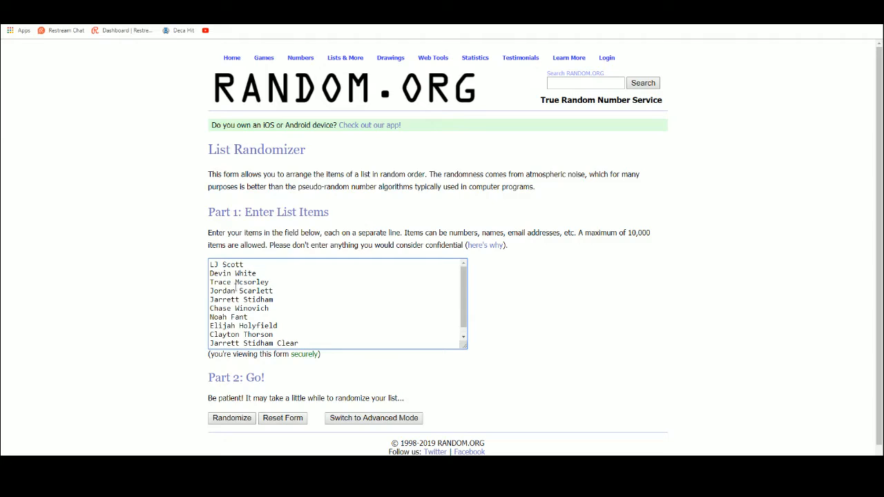
pyautogui.click(232, 418)
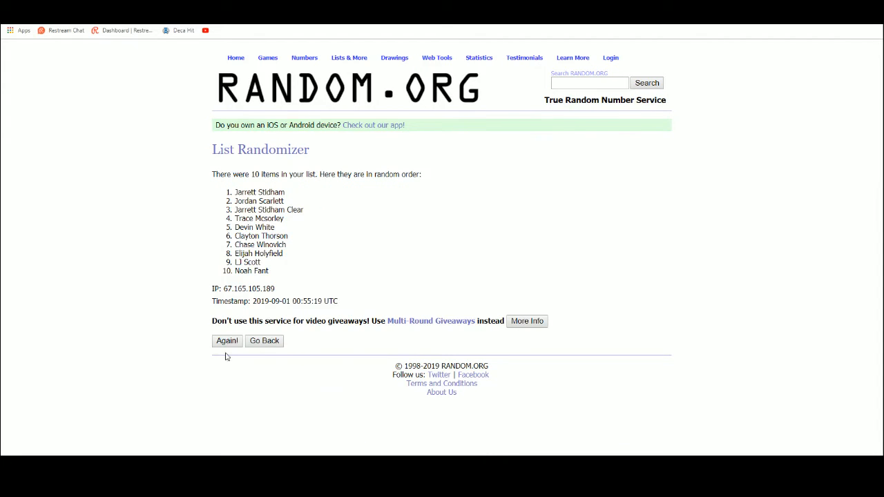
pyautogui.click(226, 340)
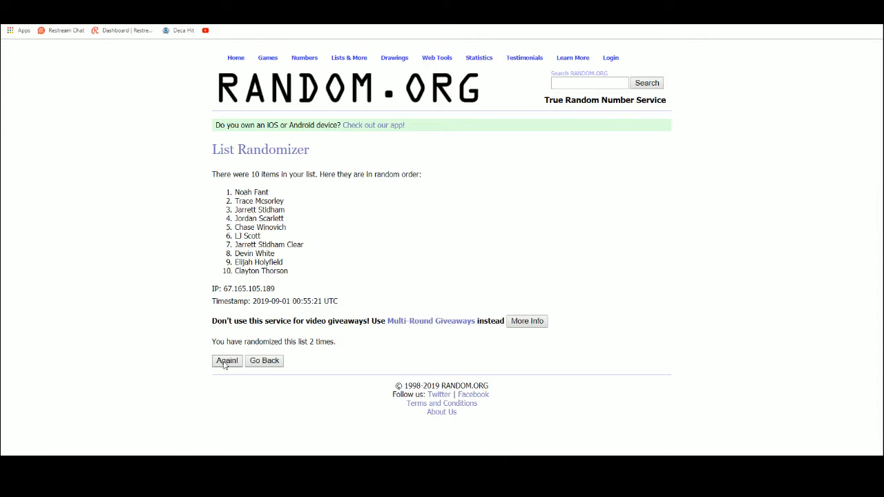
pyautogui.click(226, 360)
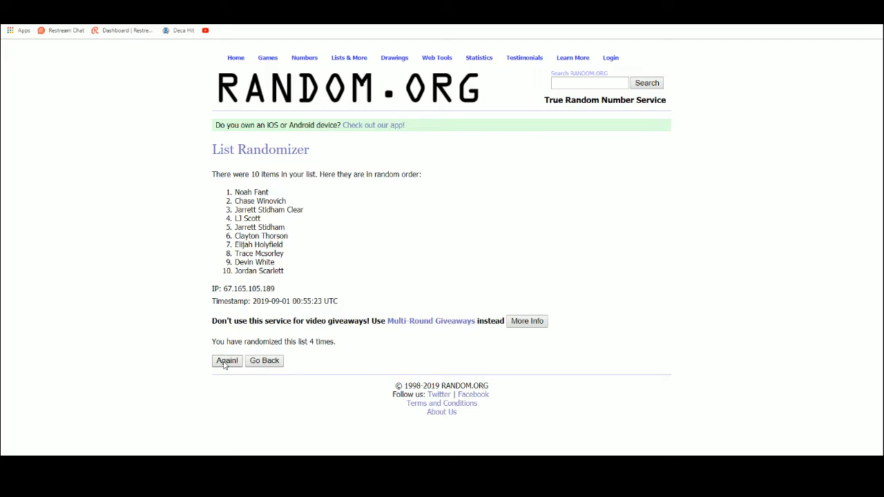
pyautogui.click(227, 360)
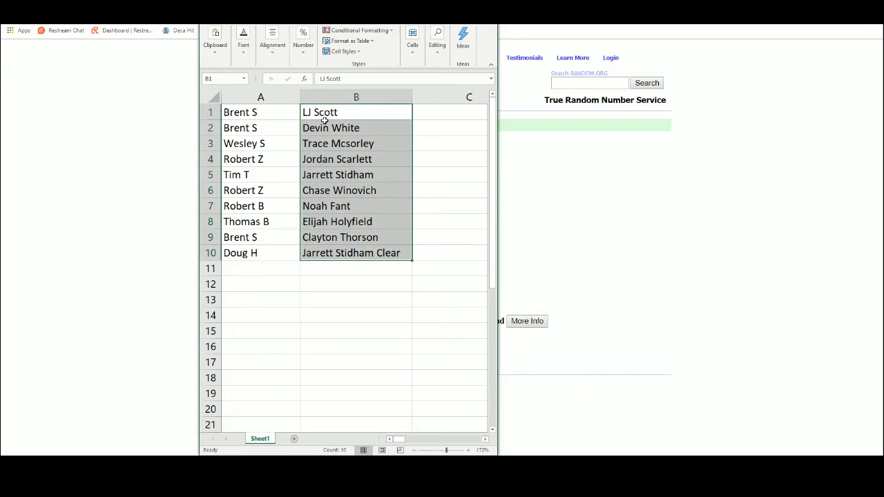
# Clear B1:B10 and paste the shuffled player list, led by Elijah Holyfield, into B1
pyautogui.press('Delete')
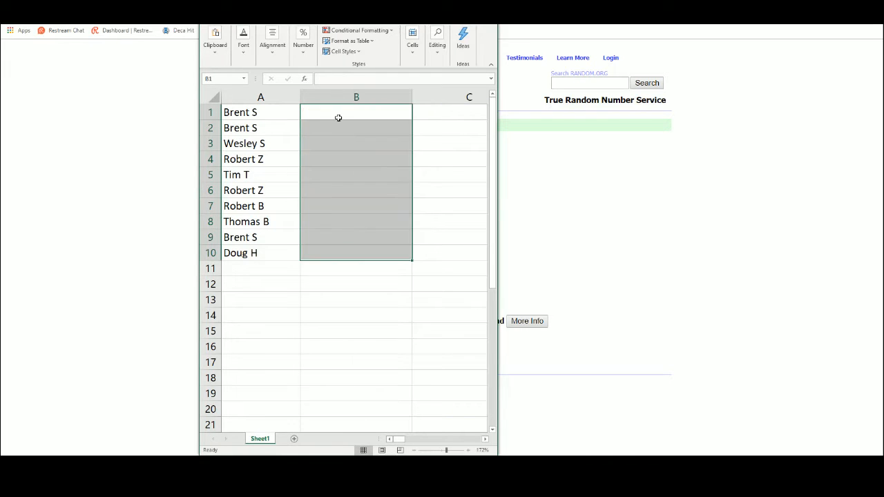
pyautogui.click(356, 112)
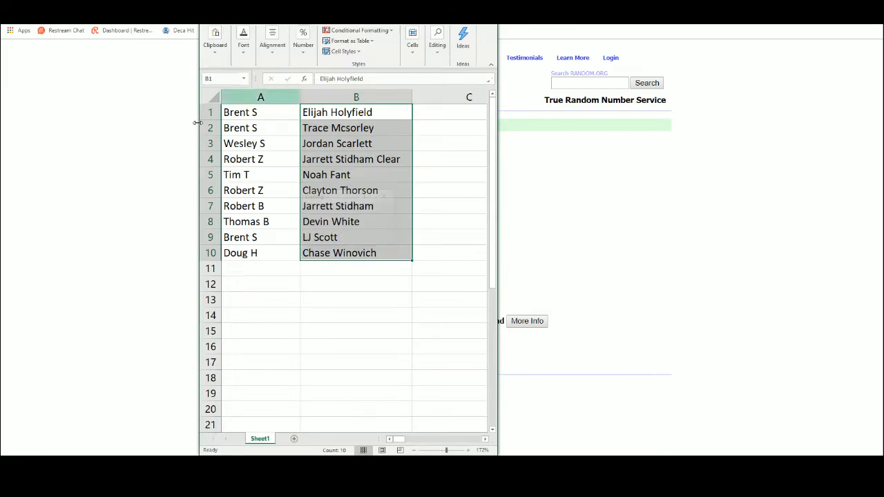
pyautogui.click(356, 112)
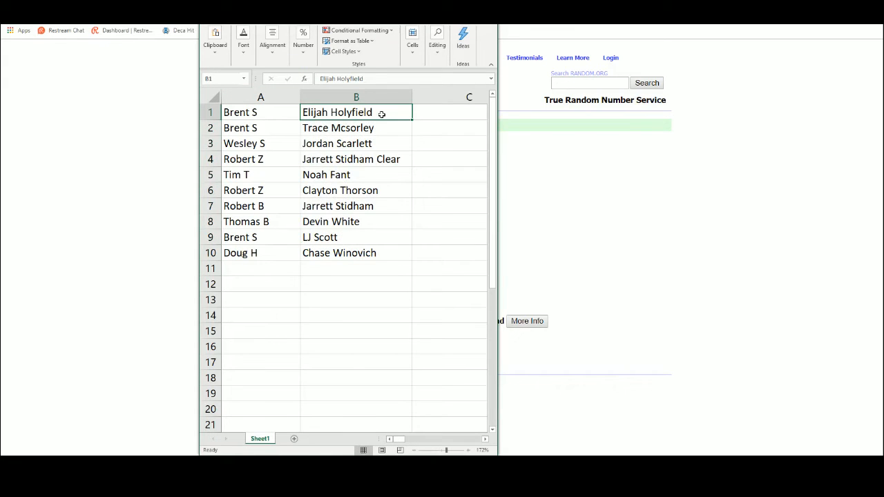
pyautogui.click(356, 127)
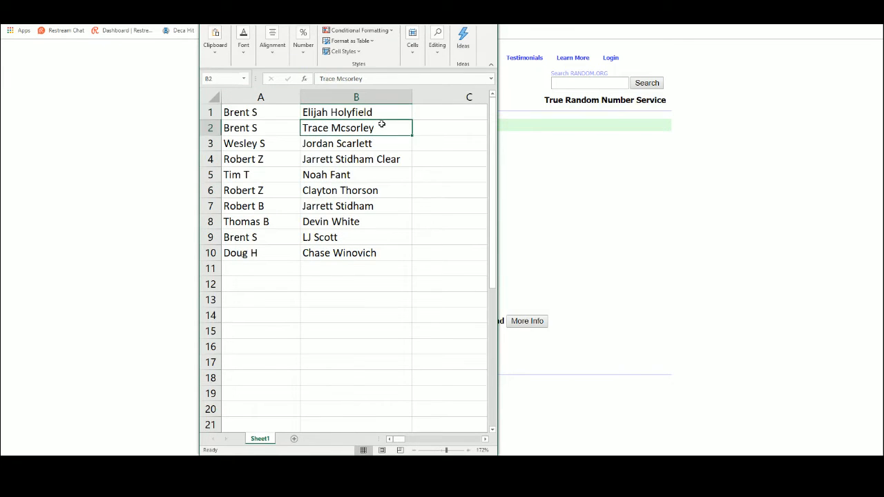
pyautogui.click(356, 143)
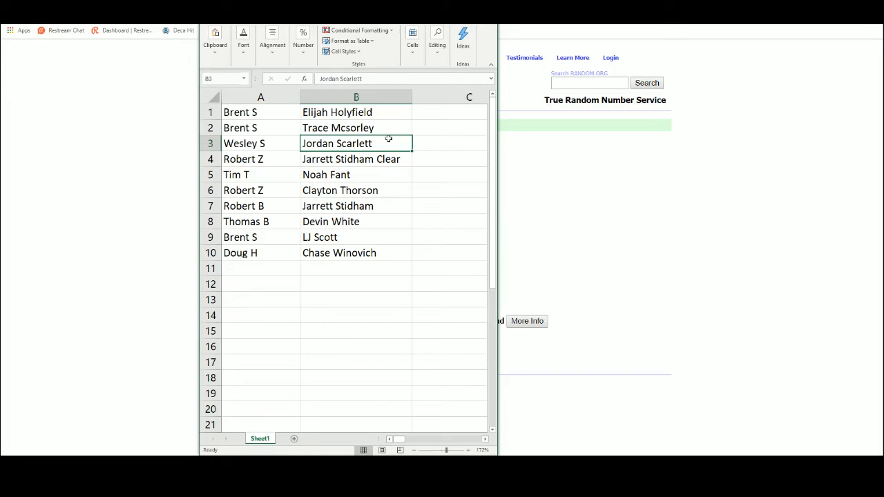
pyautogui.click(356, 159)
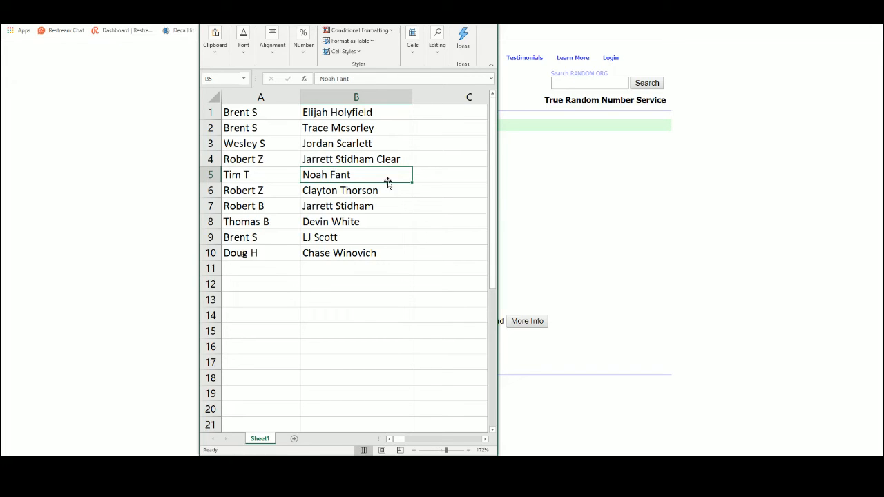
pyautogui.click(356, 191)
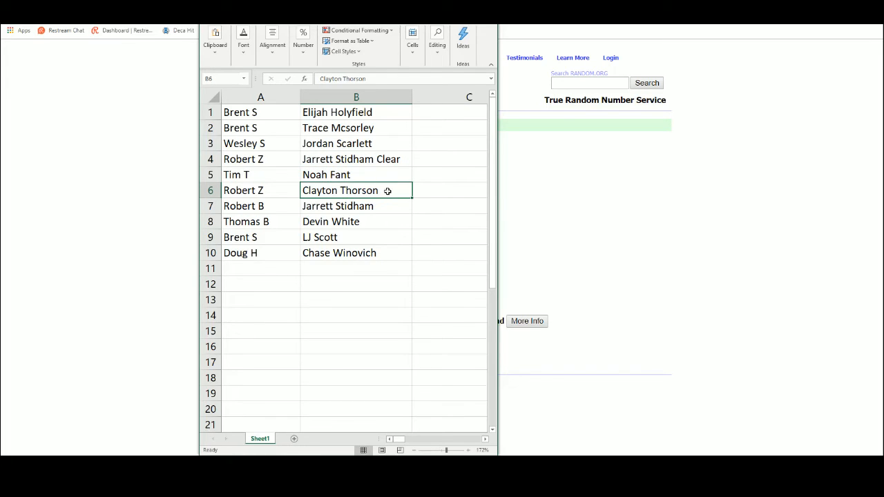
pyautogui.click(356, 205)
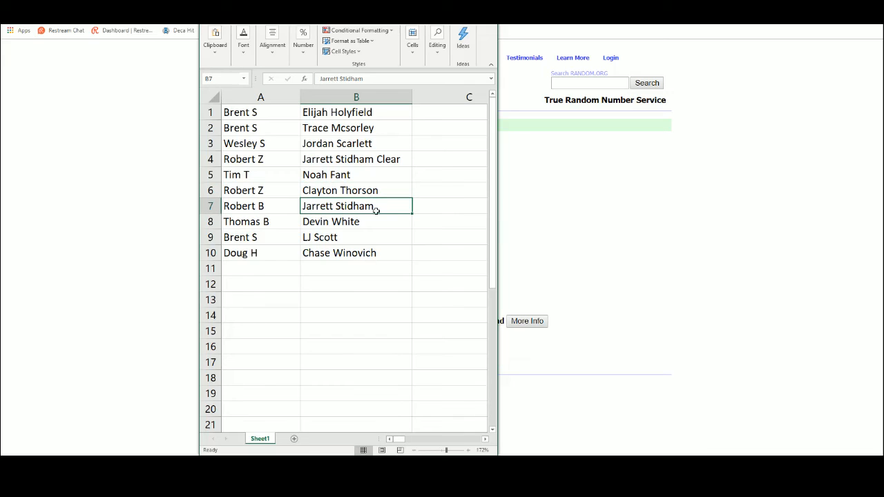
pyautogui.click(356, 221)
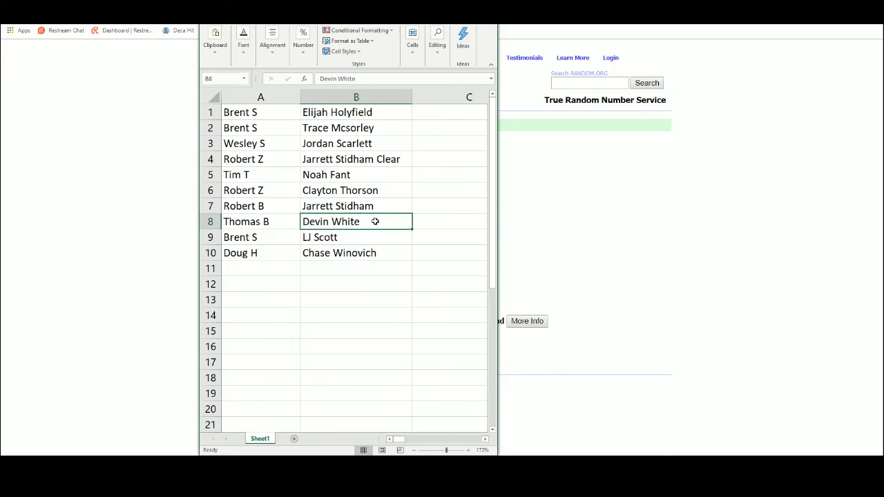